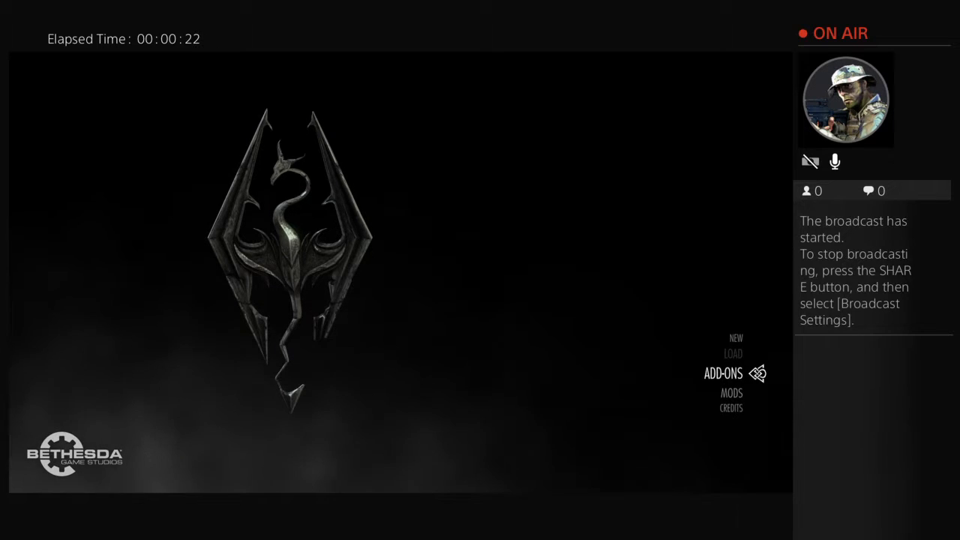
Highlight NEW on the Skyrim main menu and confirm to bring up the 'Start a new game?' prompt
left_click(722, 373)
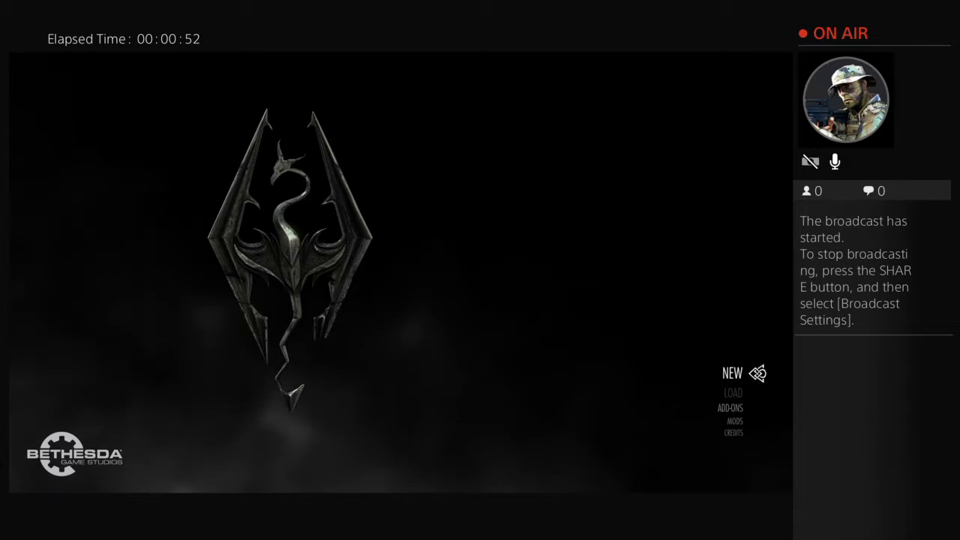
left_click(732, 373)
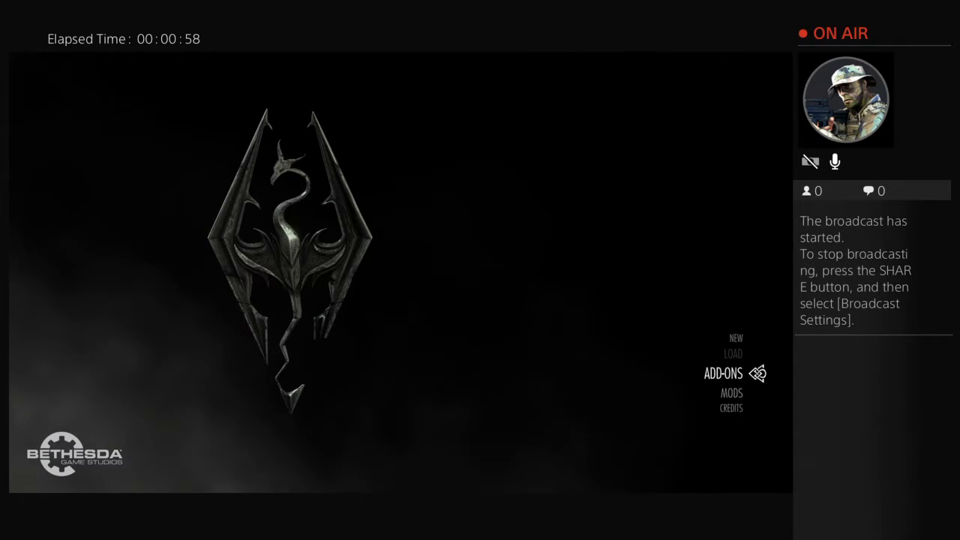
key("Down")
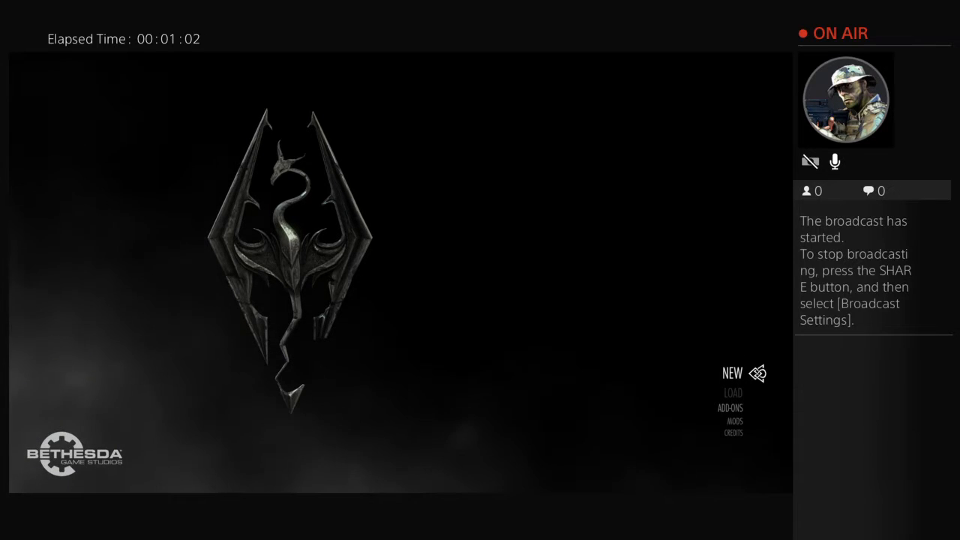
left_click(731, 373)
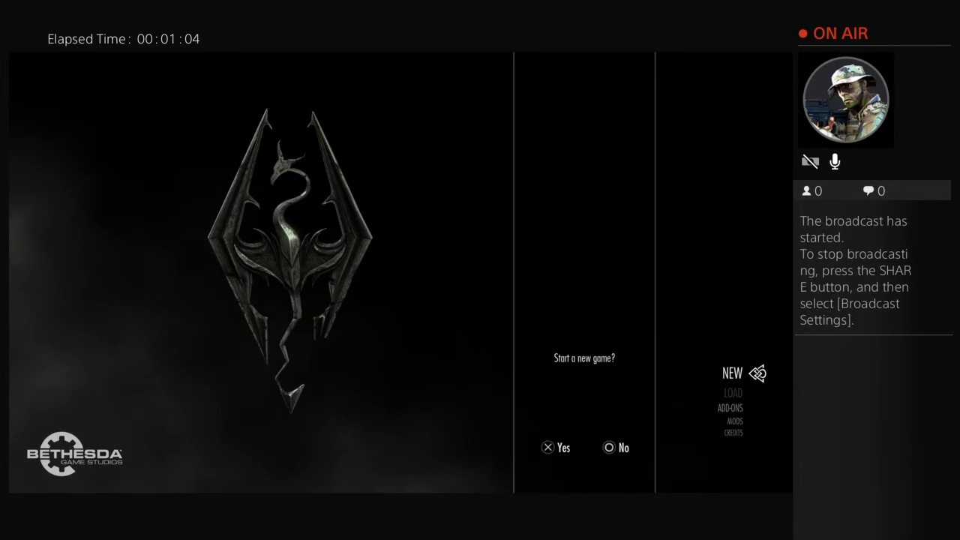